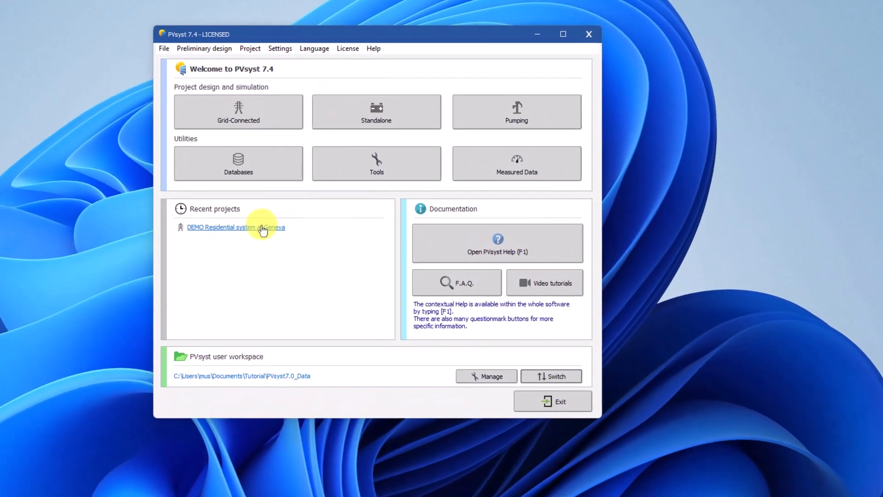
Open the DEMO Residential Geneva project and its variant's self-consumption user's needs.
click(236, 228)
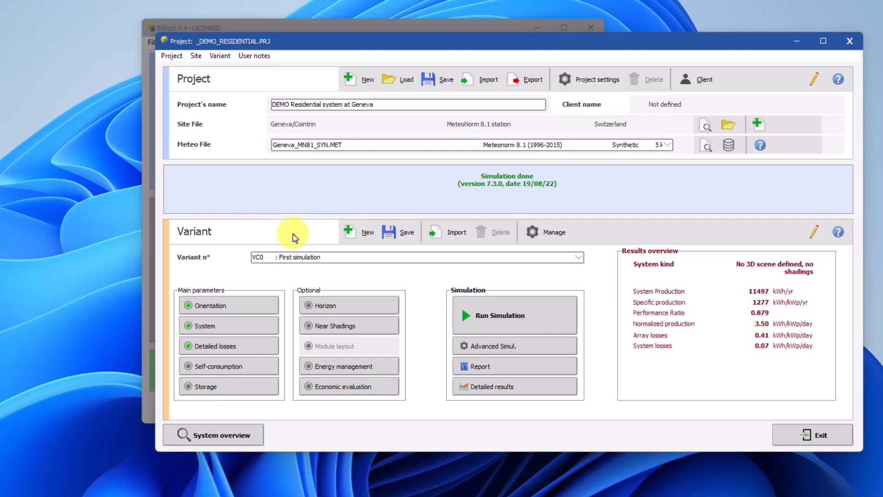
click(578, 257)
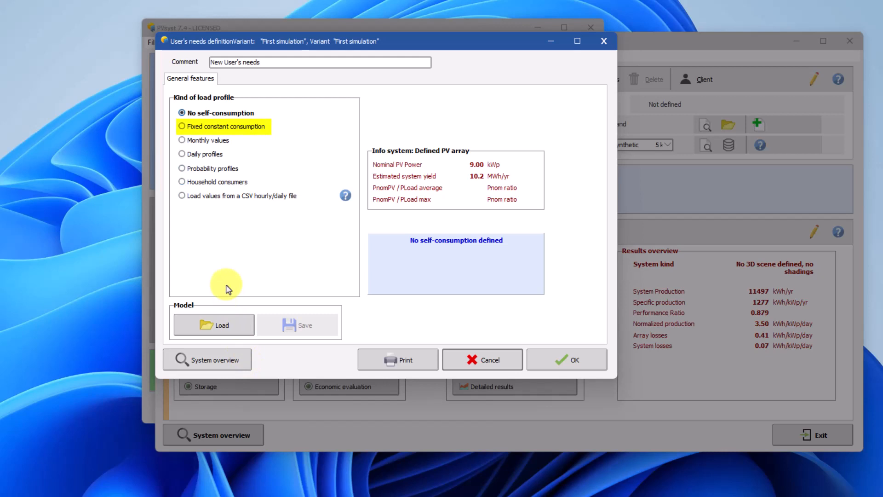
Choose a monthly-values load profile and view its month-by-month consumption table.
click(182, 126)
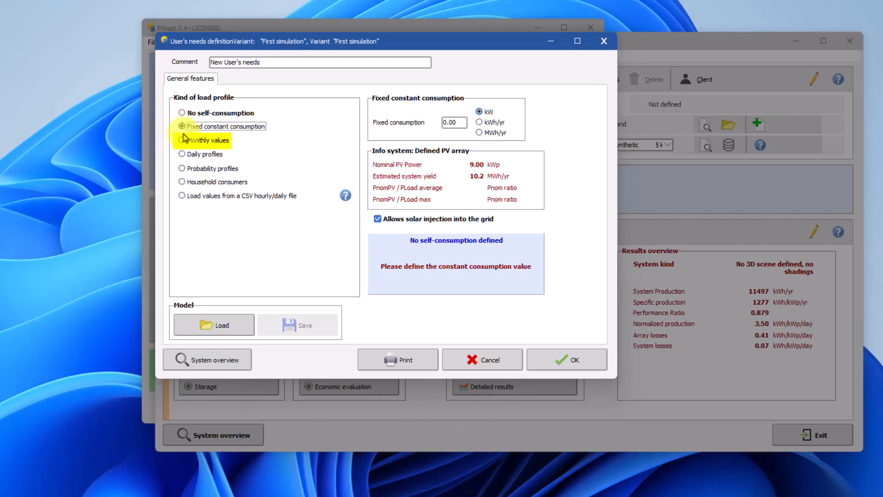
click(182, 140)
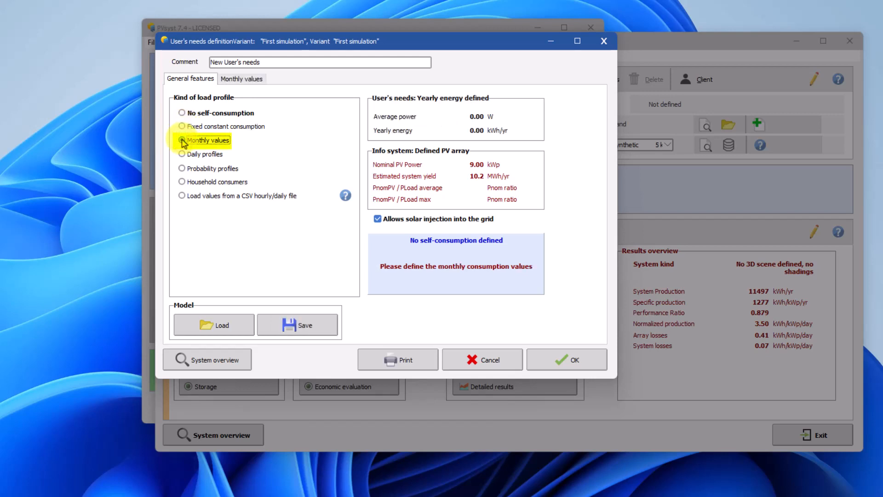
click(242, 78)
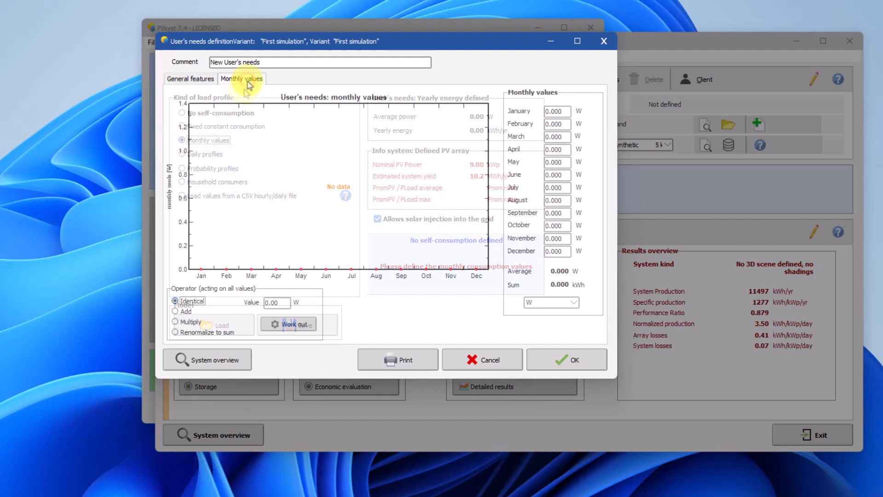
click(241, 78)
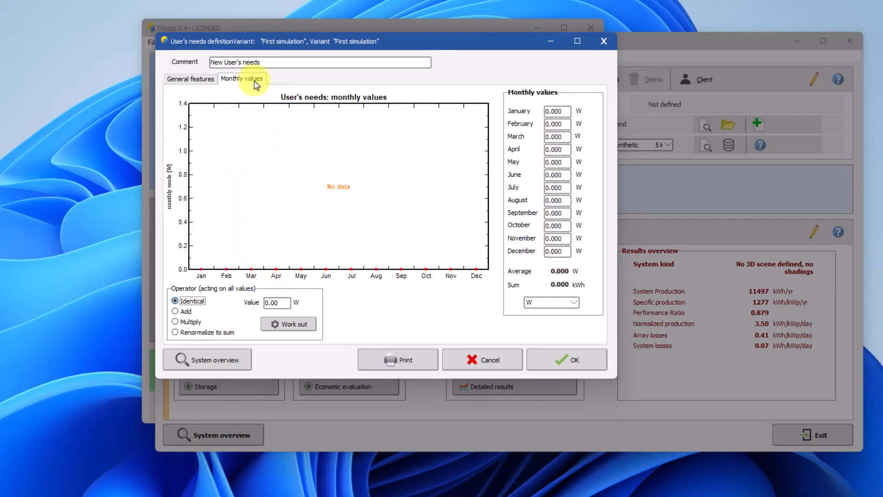
Choose daily profiles, constant over the year, and review the 24-hour consumption table.
click(189, 79)
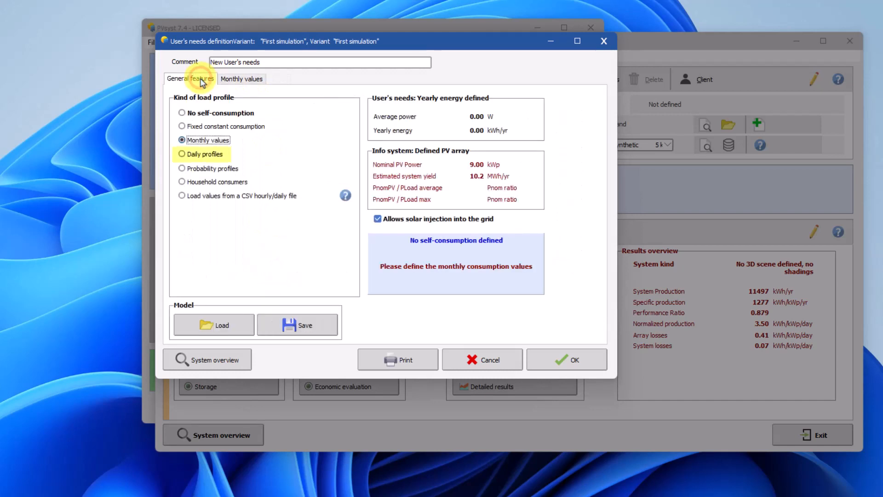
click(182, 153)
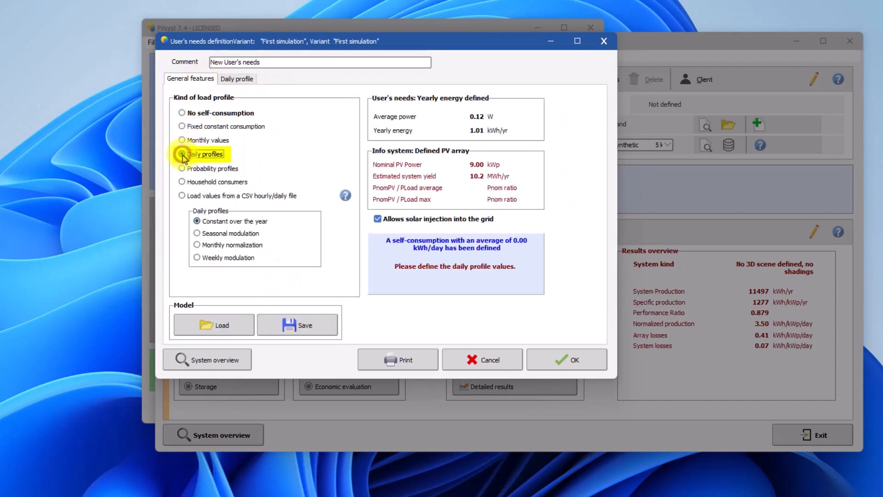
click(182, 153)
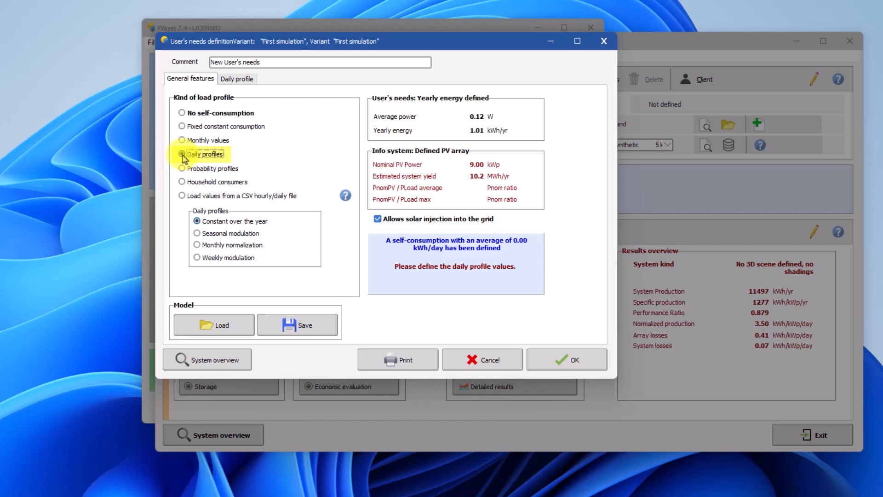
click(182, 155)
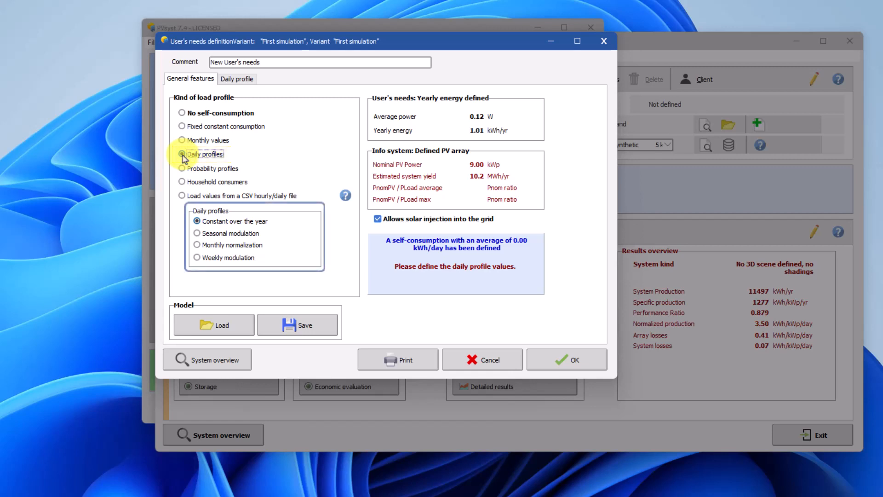
click(197, 220)
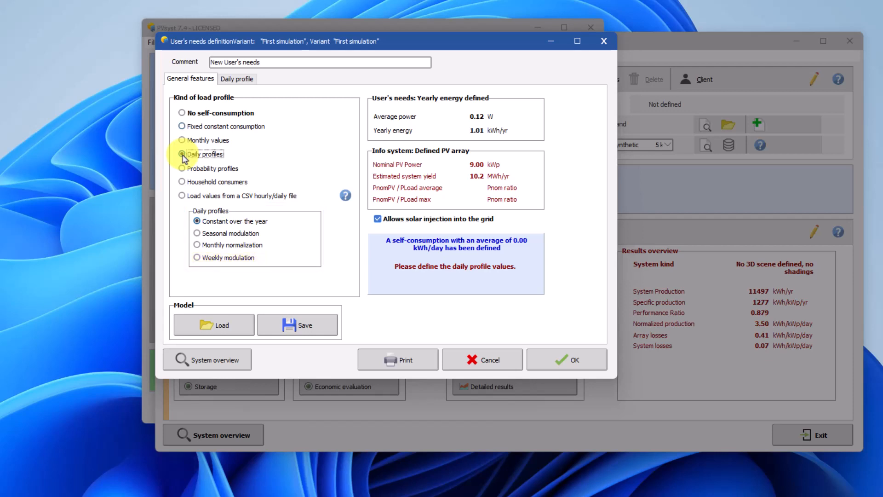
click(238, 79)
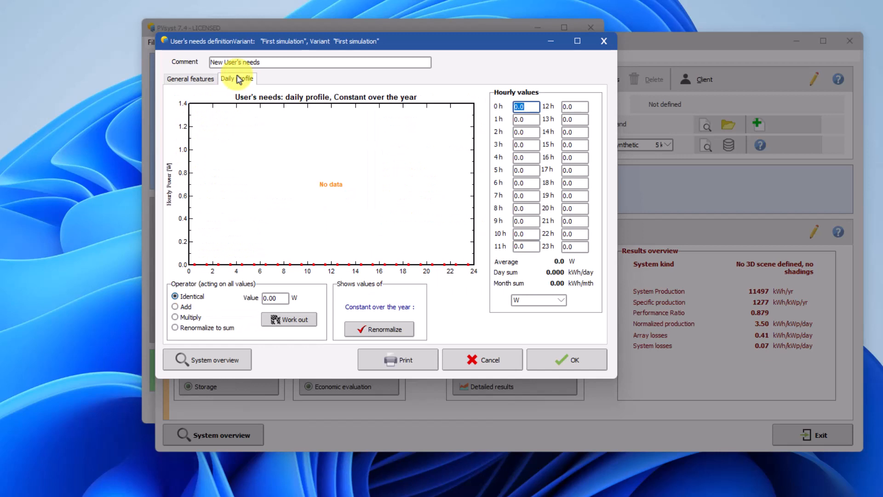
click(189, 78)
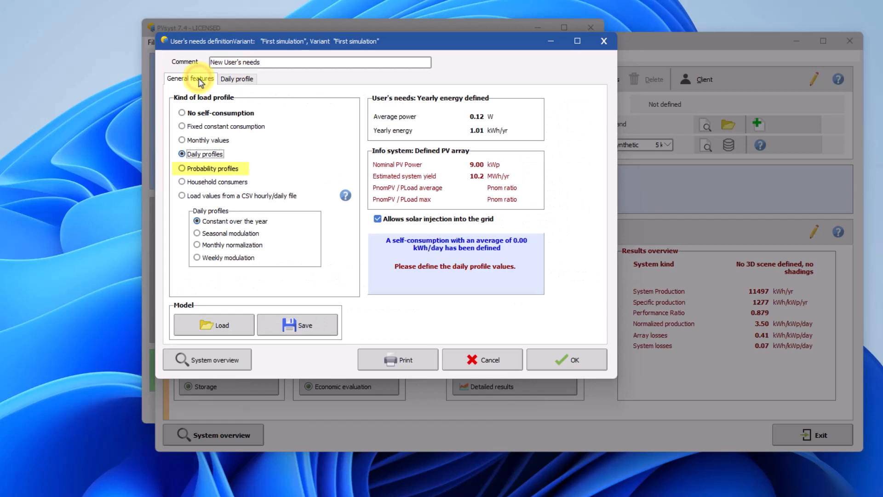
Choose probability profiles and set the bin step to 200 W.
click(182, 169)
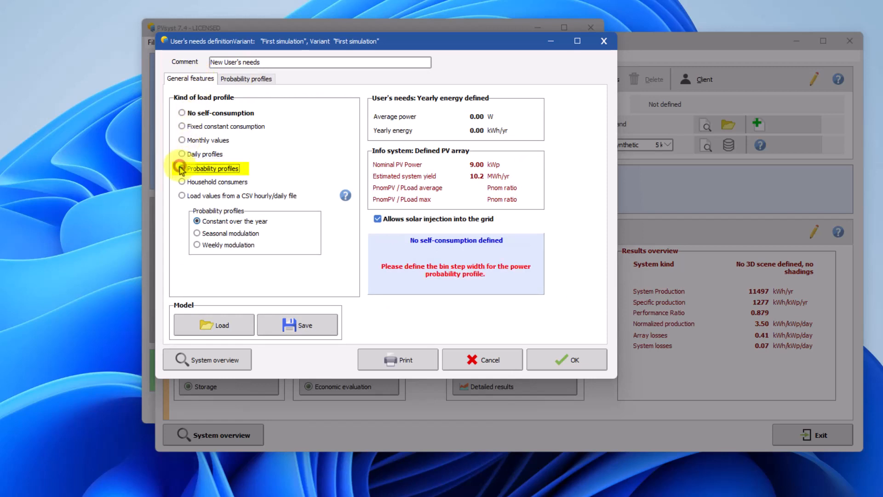
click(181, 168)
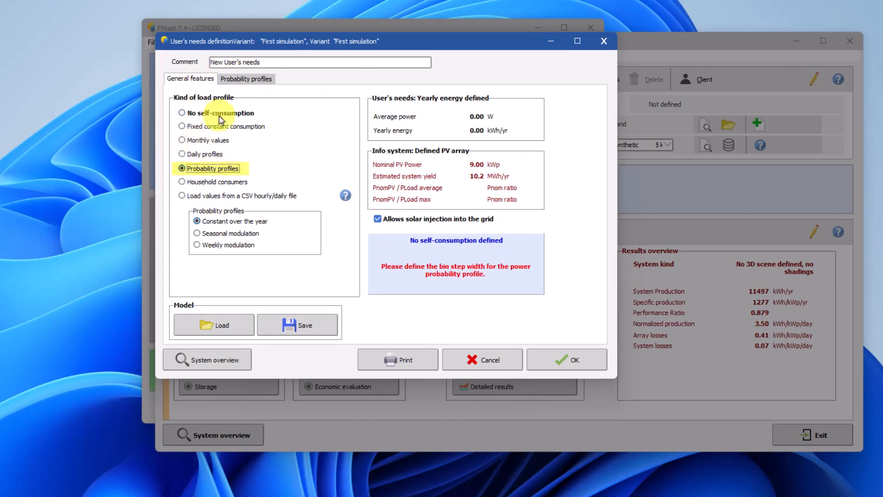
click(246, 78)
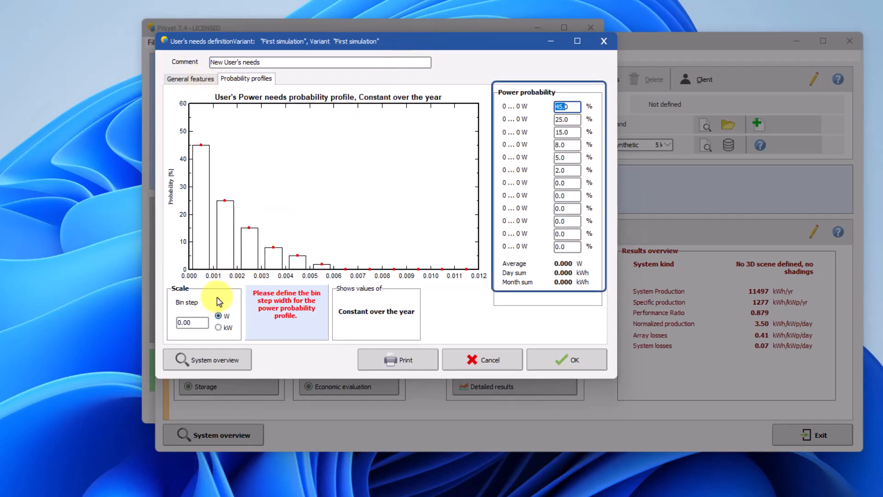
click(191, 322)
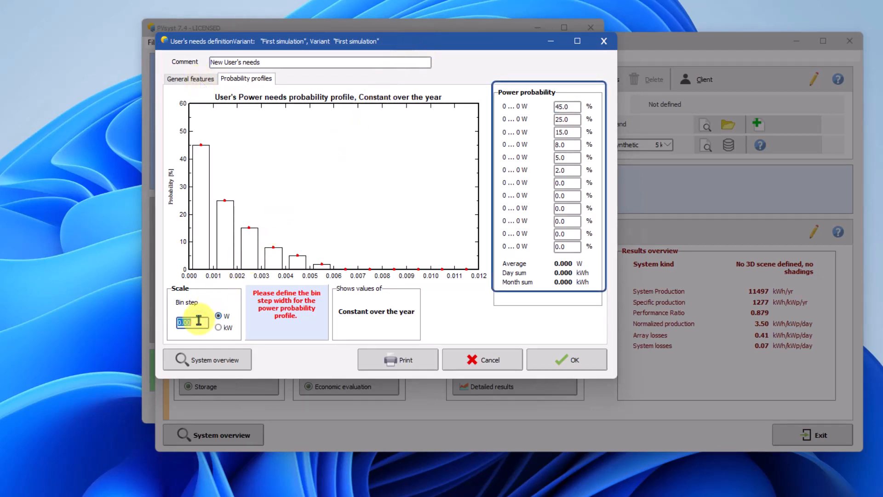
text(200.00)
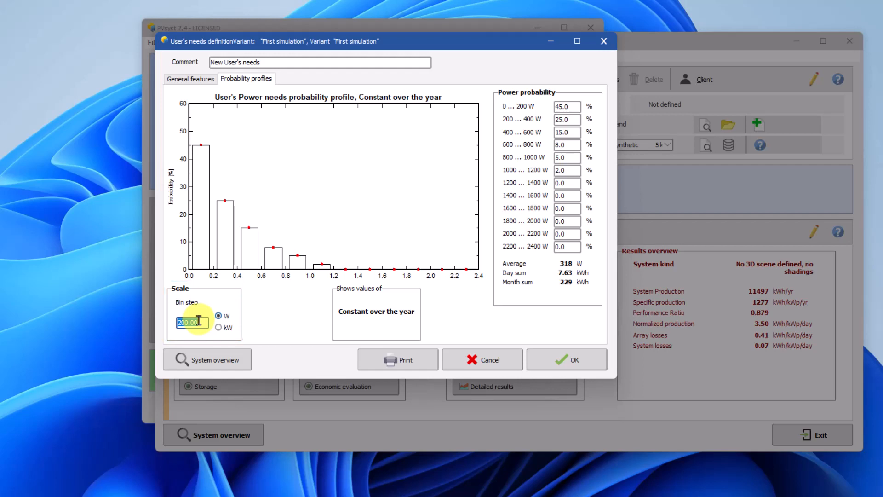
Return to General features and keep the probability profile constant over the year.
click(189, 78)
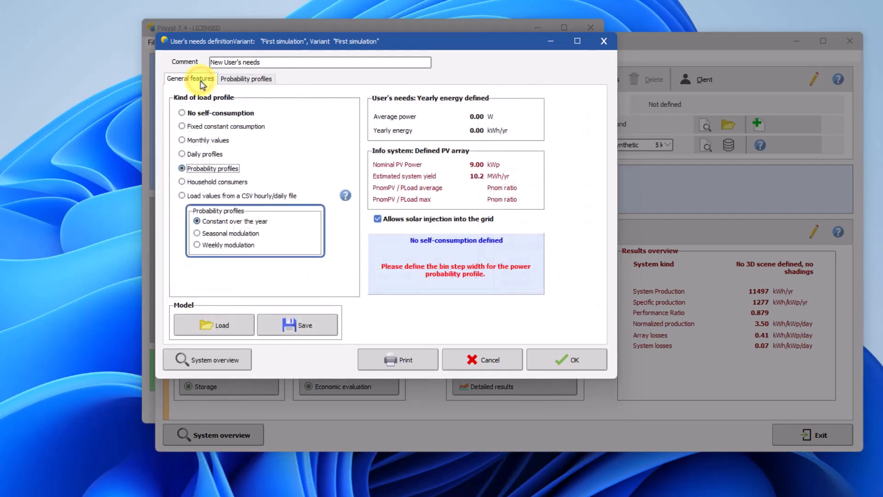
click(233, 220)
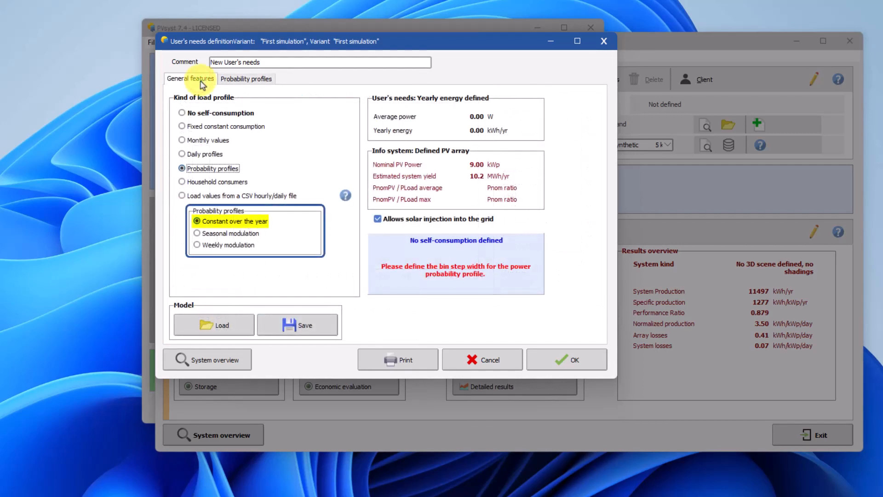
click(197, 233)
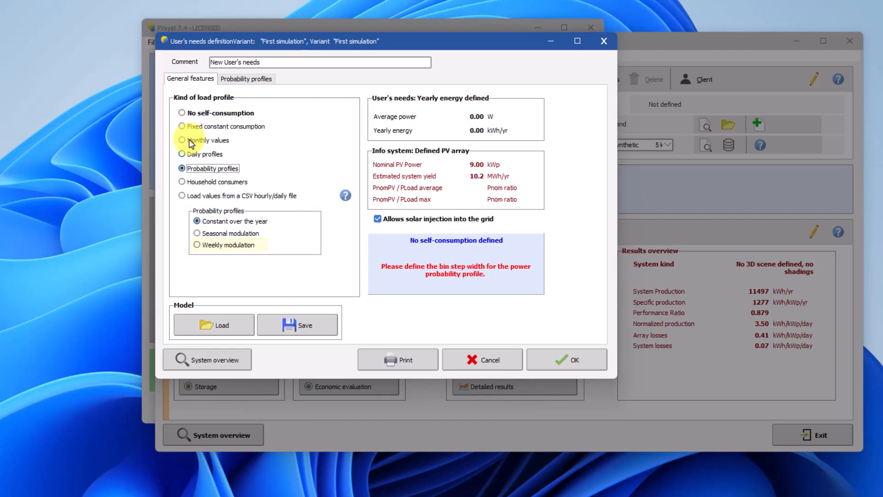
Review the household consumers definition, then choose load values from a CSV hourly/daily file.
click(182, 181)
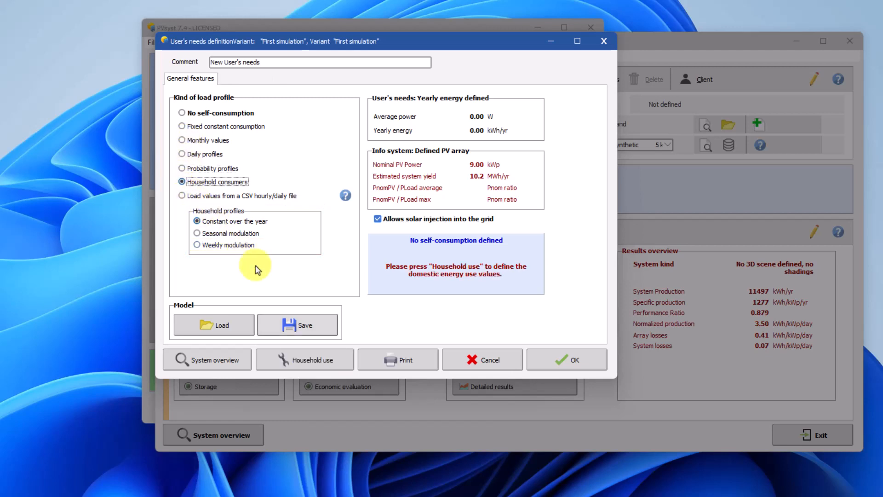
click(304, 360)
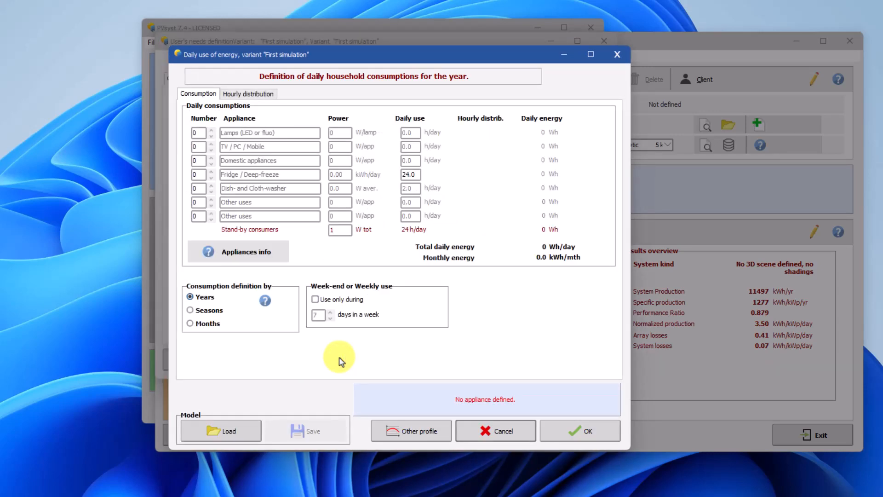
mouse_move(342, 365)
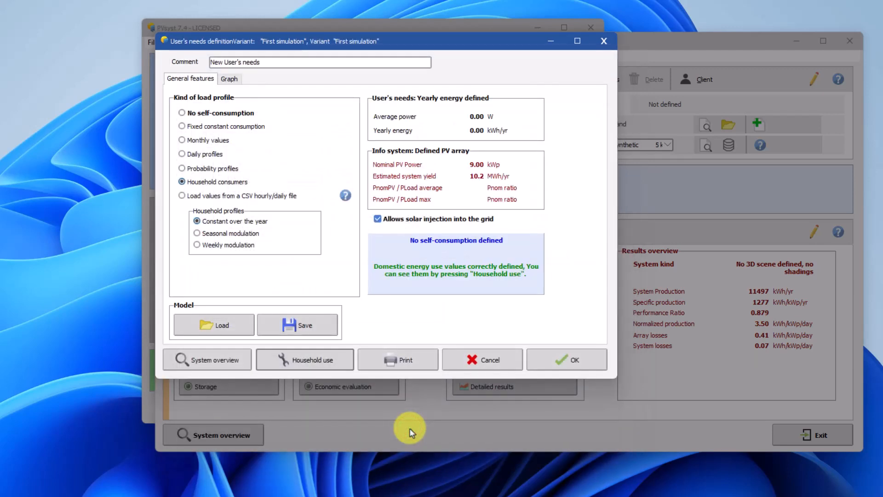
click(183, 195)
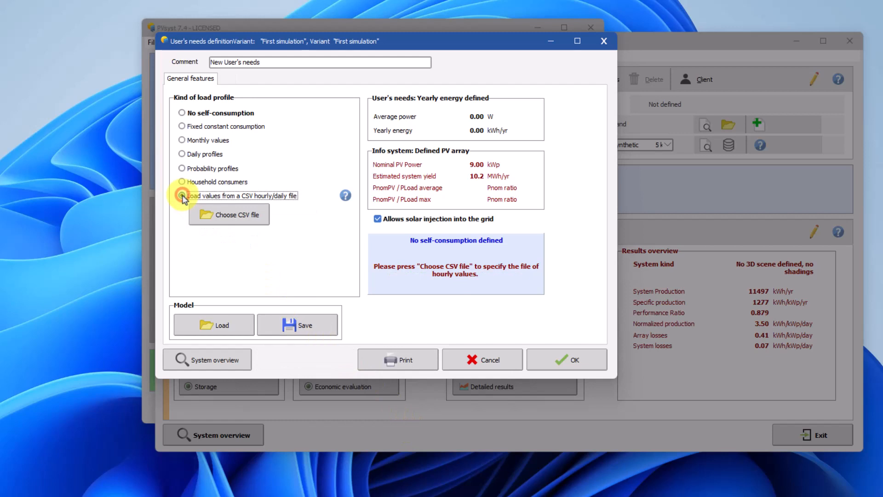
Start the CSV load import and load the Household_BDEW_H0 template profile.
click(182, 195)
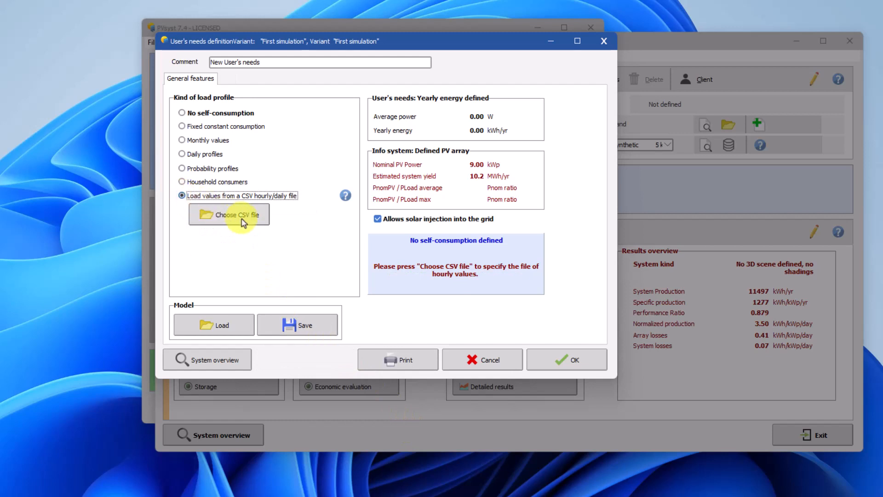
click(229, 214)
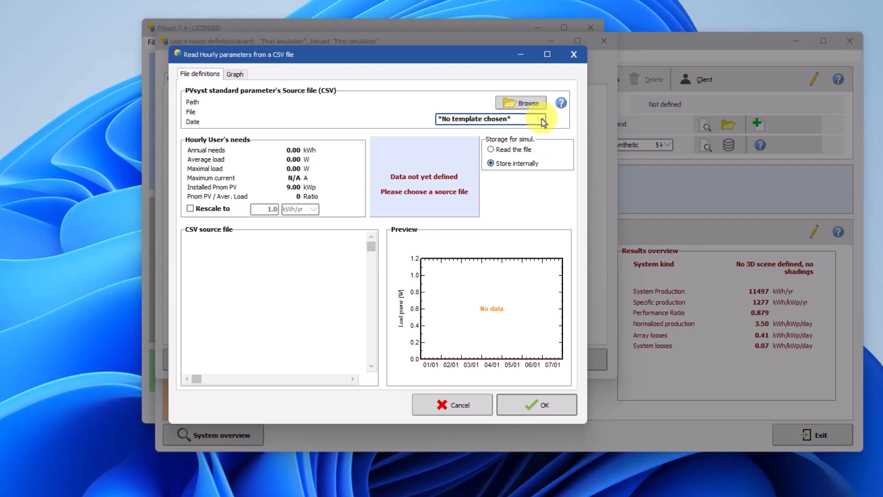
click(539, 119)
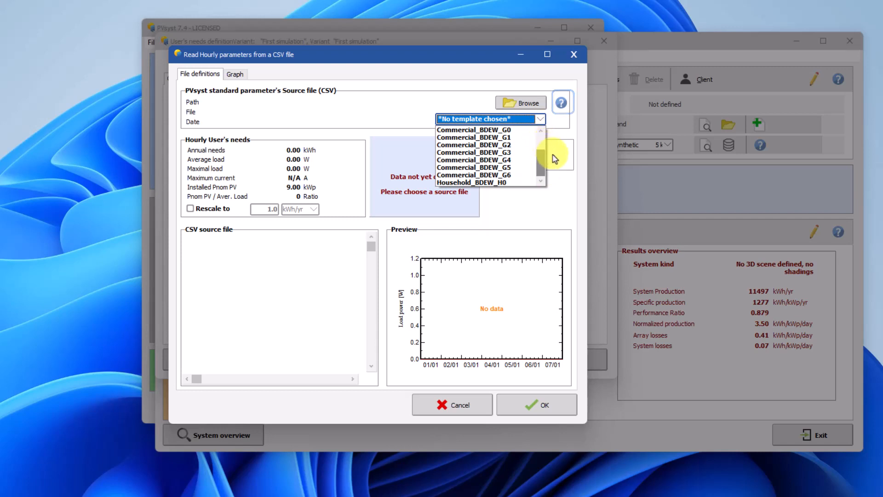
click(478, 182)
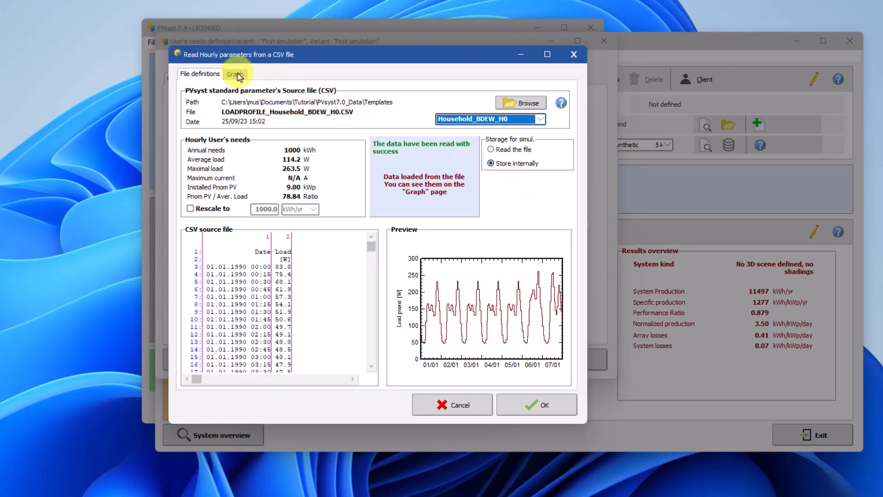
View the Household_BDEW_H0 load as hourly and monthly energy graphs.
click(234, 73)
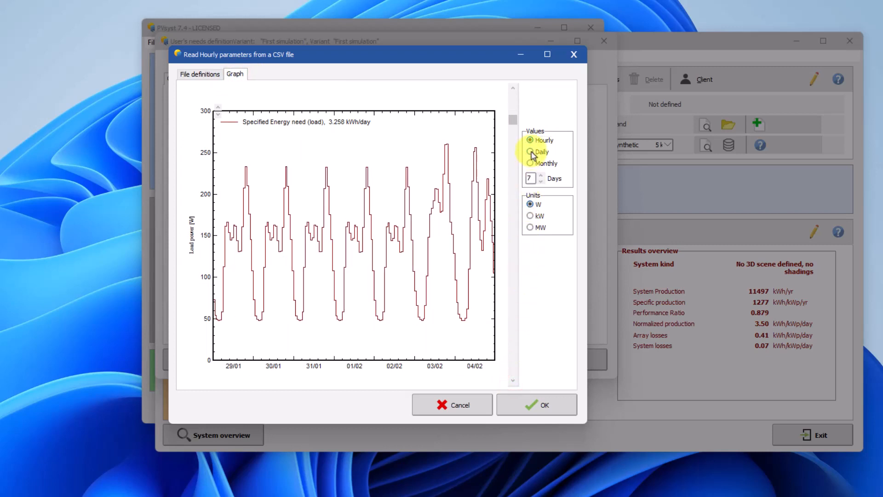
click(530, 164)
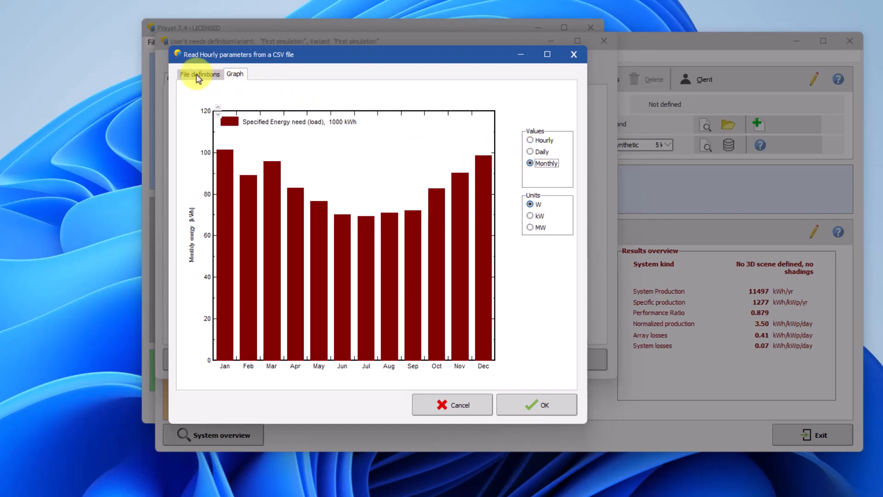
click(199, 73)
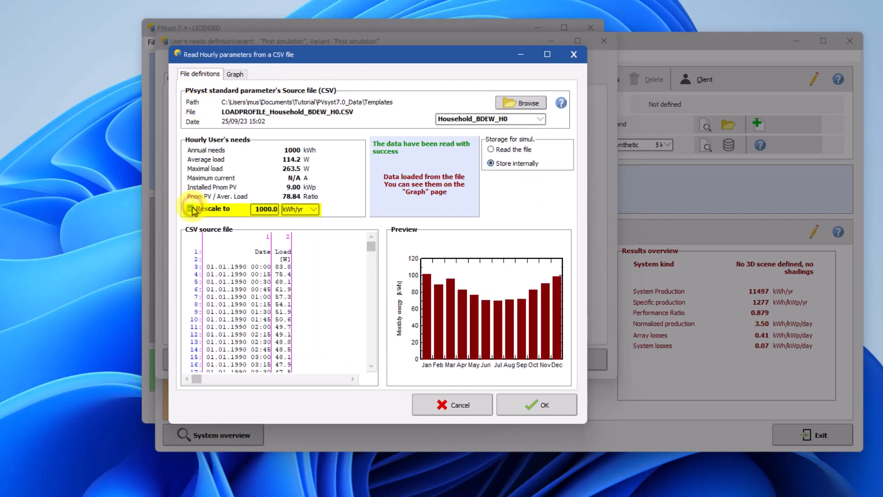
Rescale the household load to 5000 kWh per year and accept the user's needs definition.
click(190, 209)
text(5000)
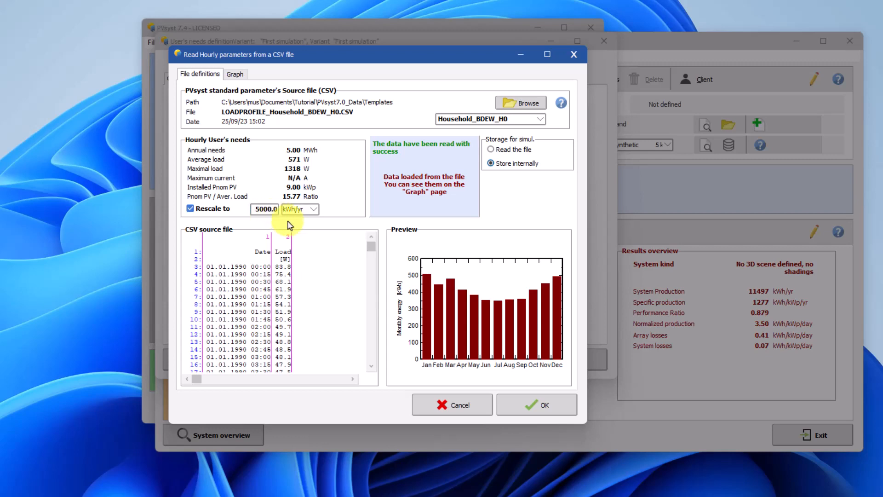
click(535, 405)
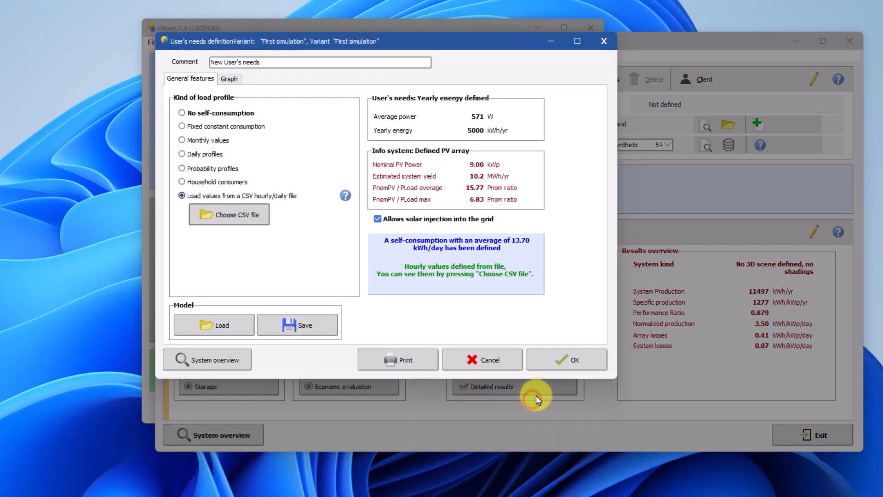
click(565, 359)
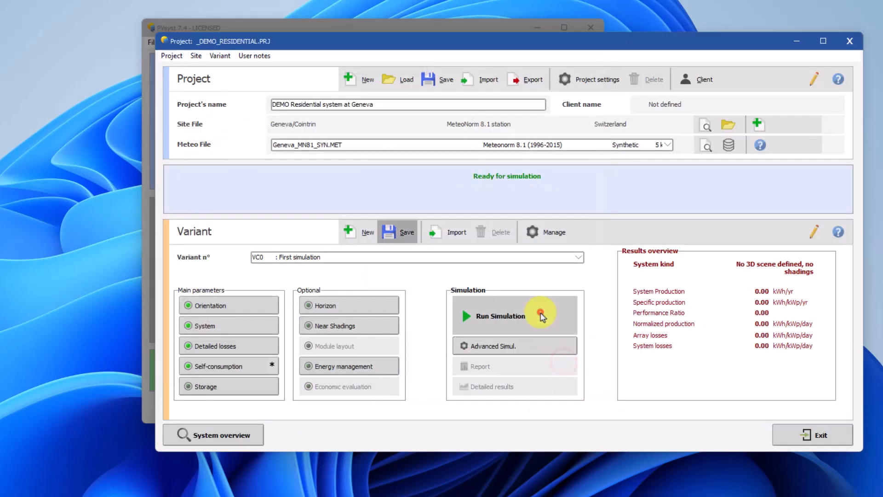
Run the simulation and inspect the loss diagram's solar-to-user and grid export boxes.
click(499, 316)
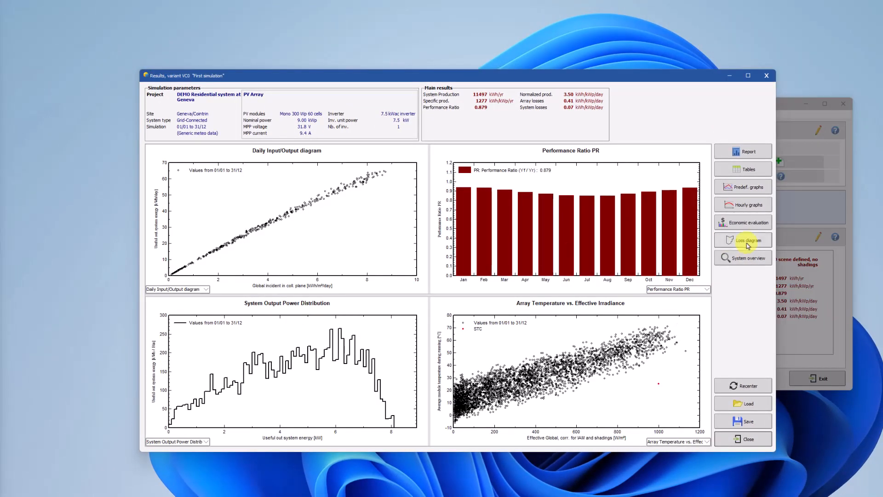
click(749, 240)
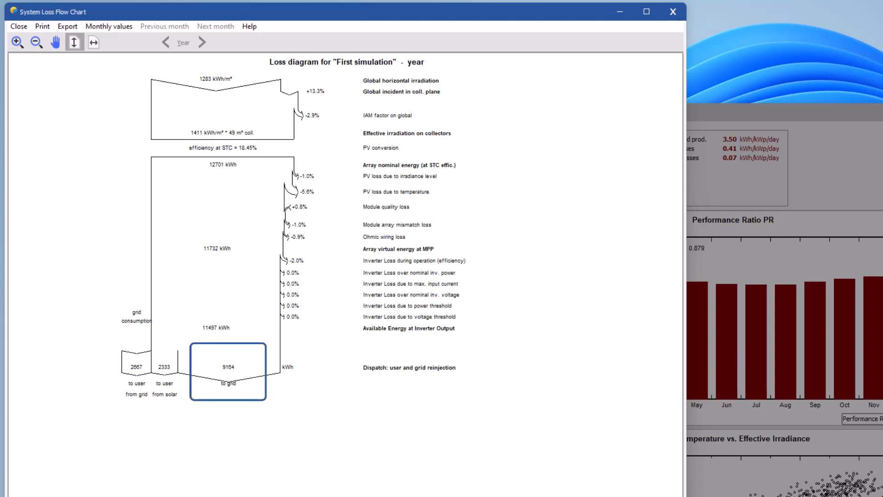
click(164, 366)
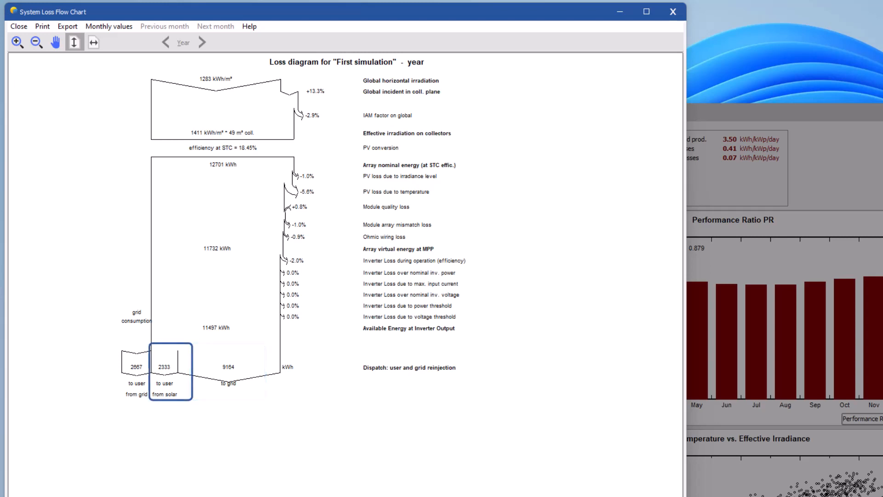
click(136, 367)
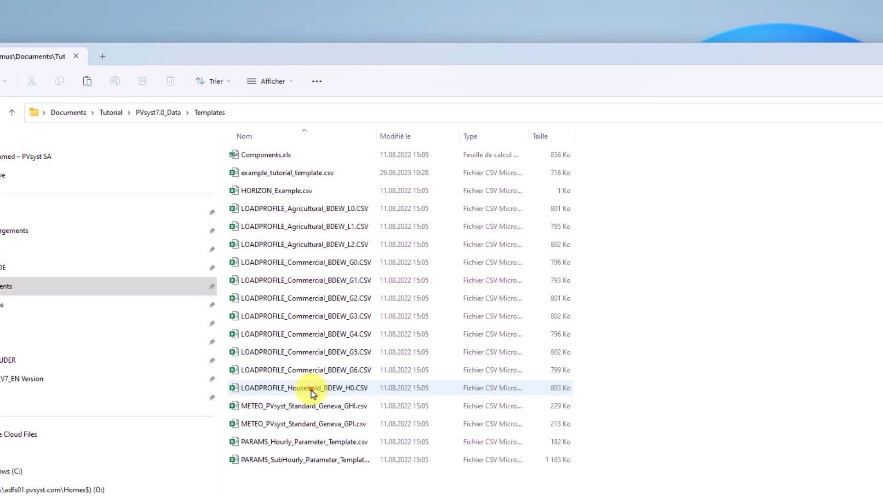
Open LOADPROFILE_Household_BDEW_H0.CSV from the Templates folder in Excel.
click(305, 388)
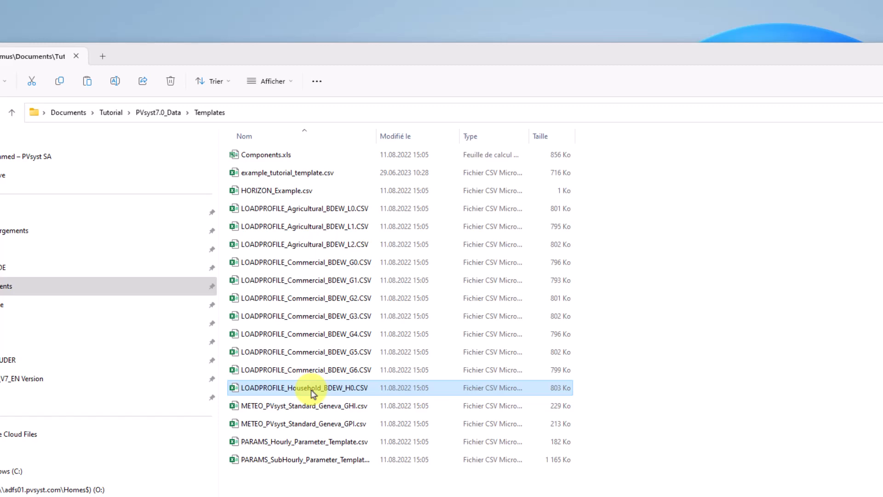
double_click(302, 388)
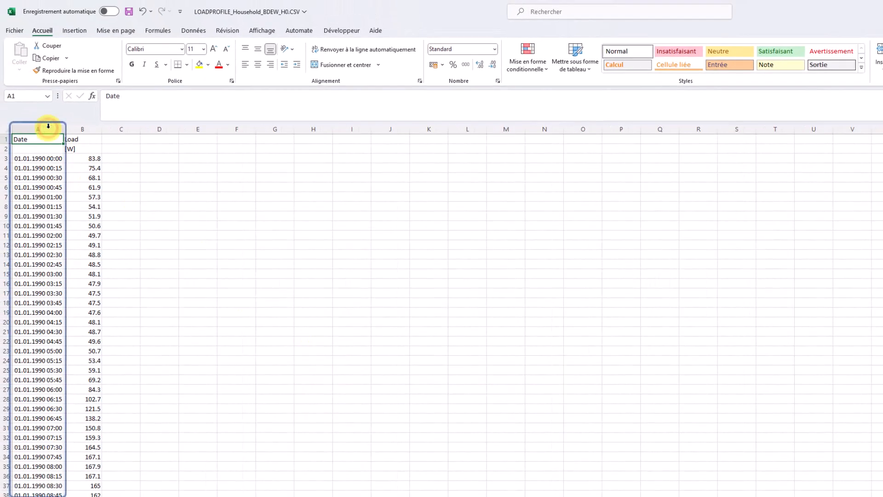
Select the Date column in Excel to examine the load profile timestamps.
click(36, 129)
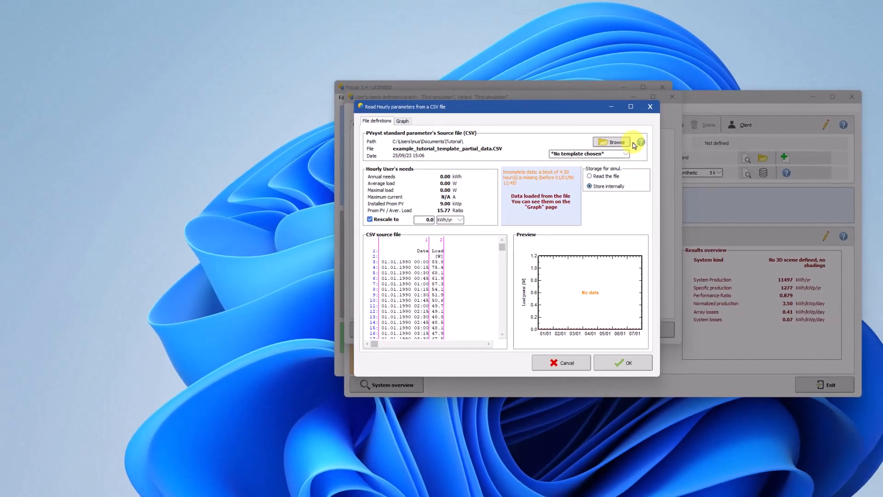
Load example_tutorial_template_complet_data.CSV as the source file, read successfully.
click(612, 142)
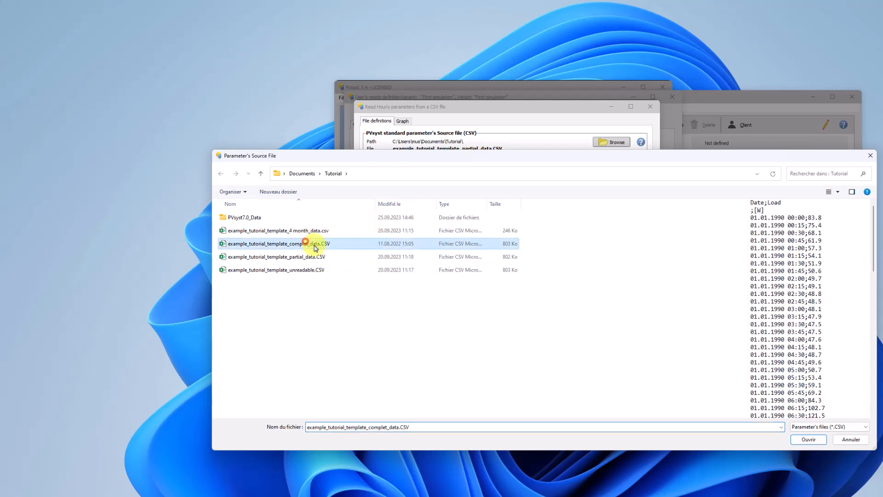
click(808, 439)
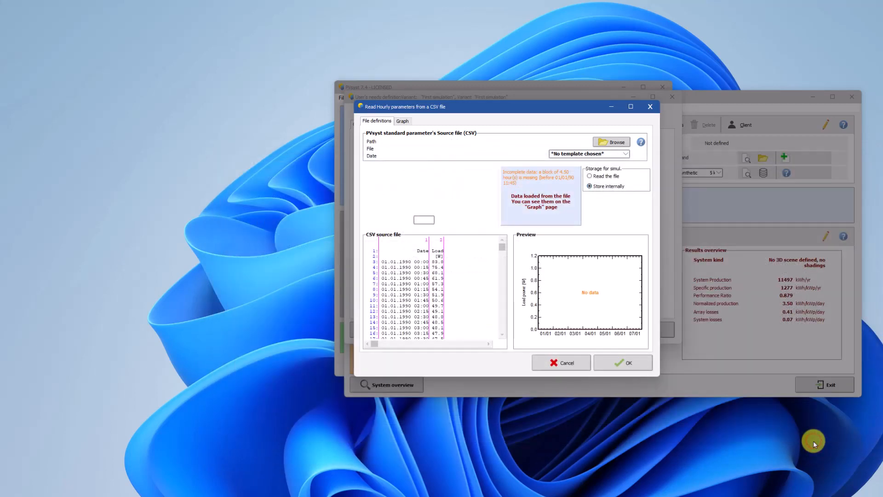
click(611, 141)
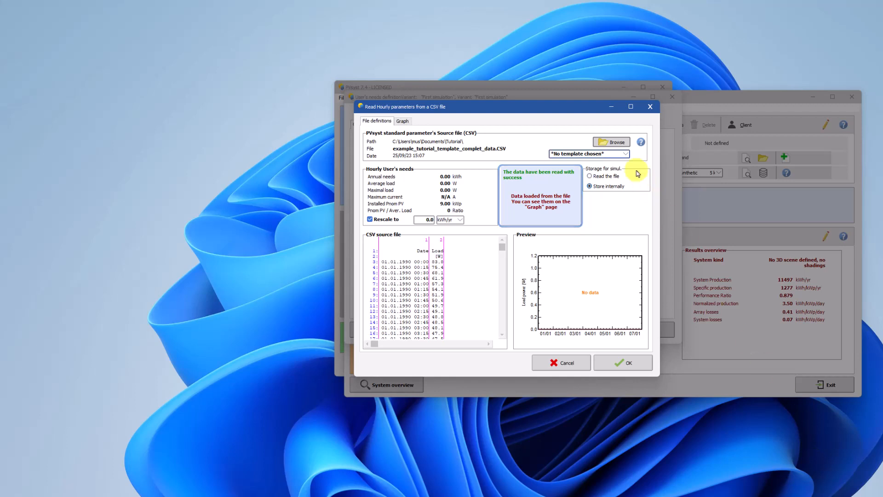
Load example_tutorial_template_unreadable.CSV, rejected for a missing Date title line.
click(613, 141)
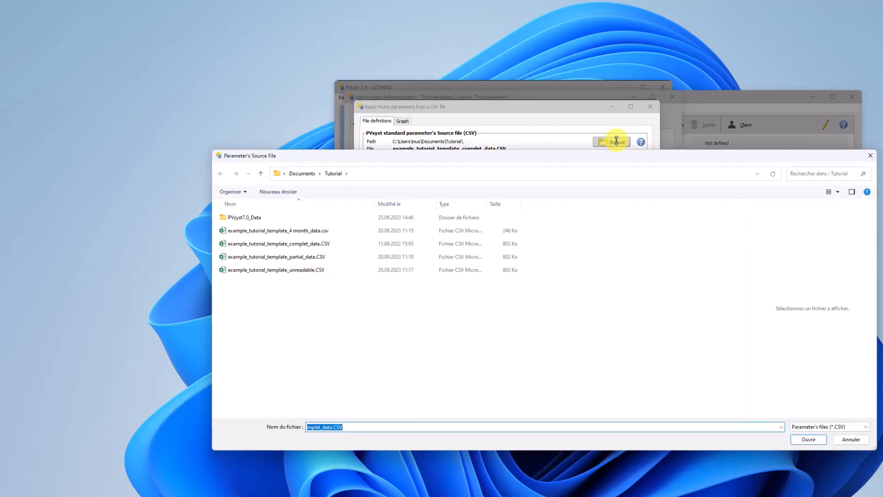
click(275, 270)
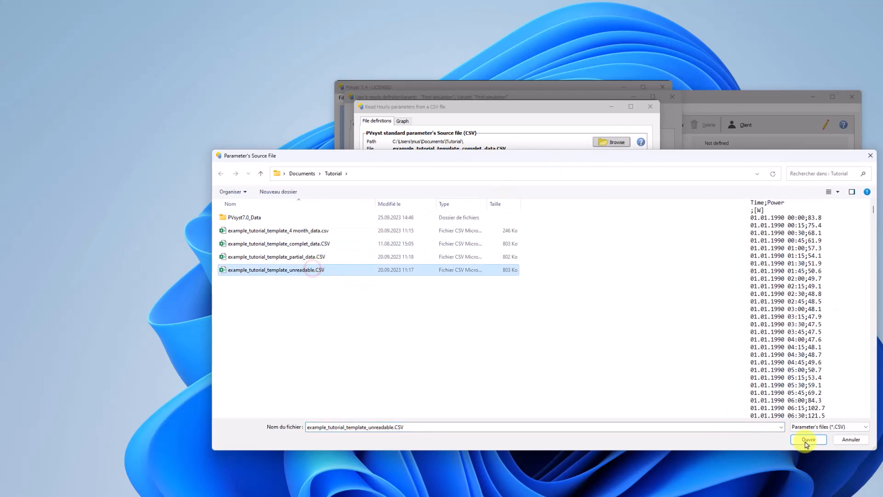
click(808, 440)
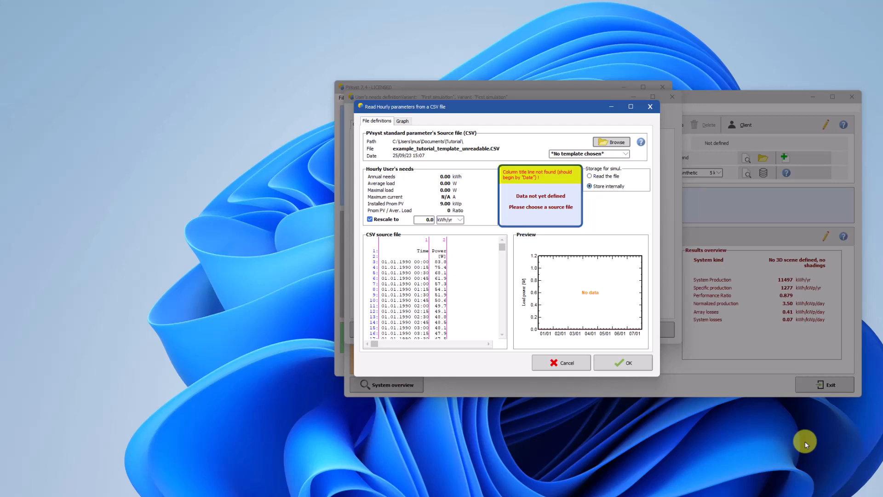
click(611, 141)
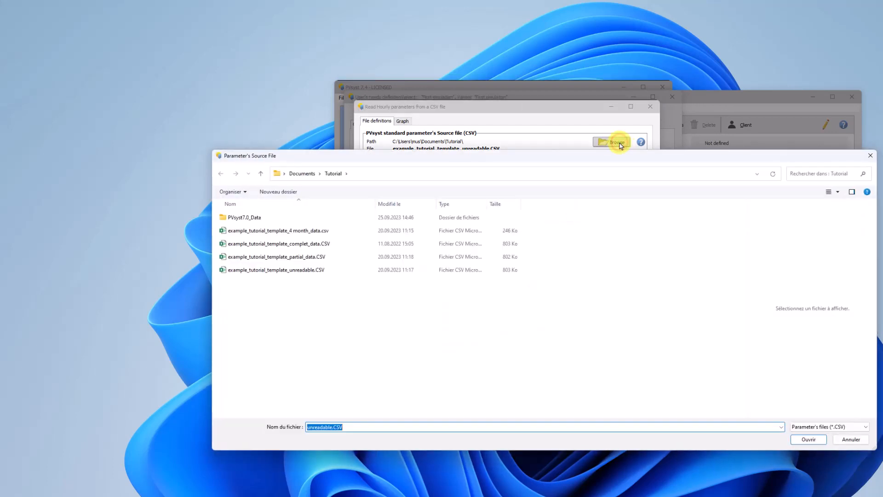
Load example_tutorial_template_partial_data.CSV, flagged as missing a block of data.
click(277, 256)
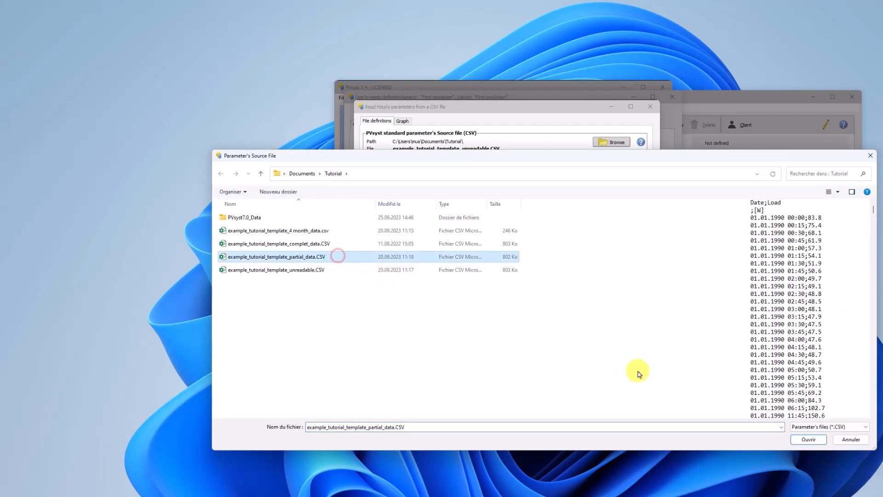
click(808, 439)
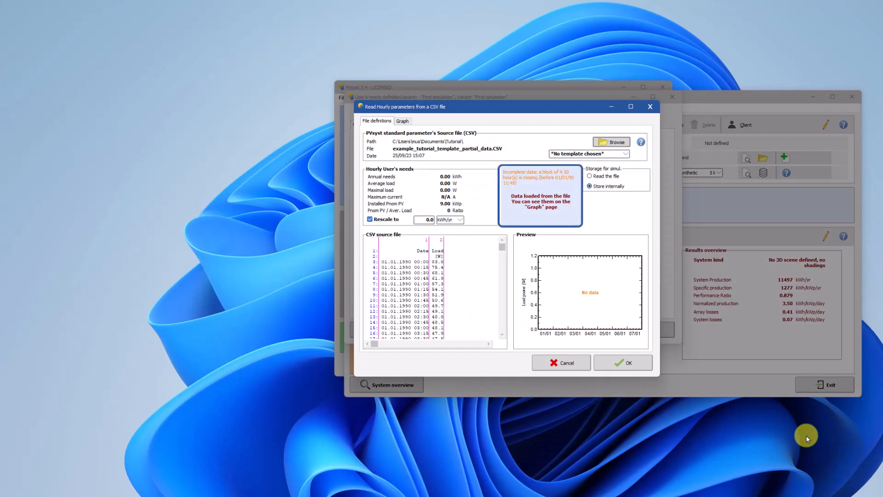
mouse_move(746, 346)
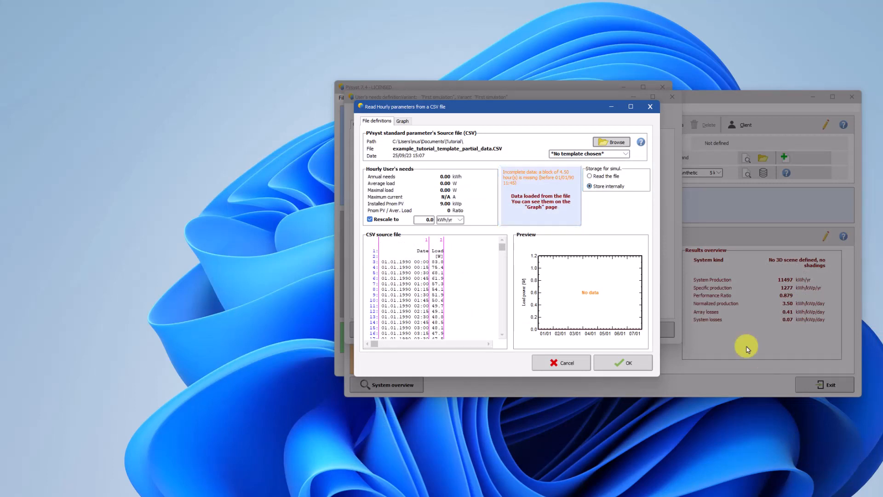
click(612, 141)
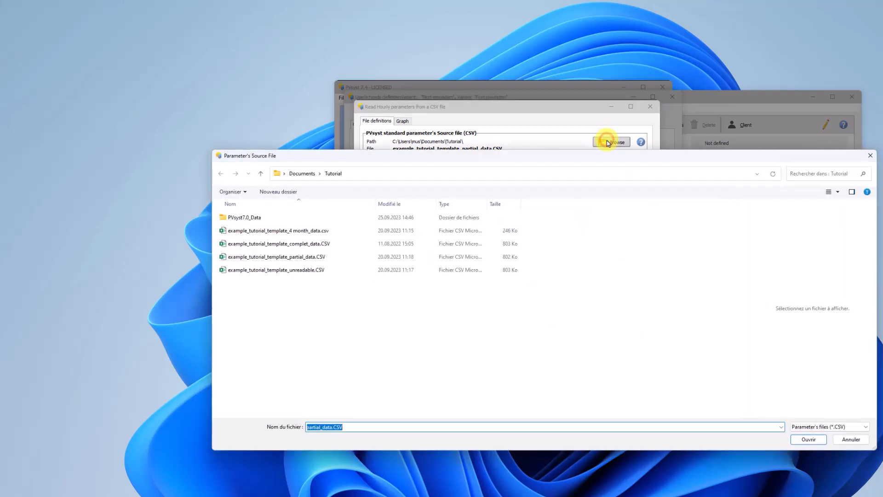
Load example_tutorial_template_4 month_data.csv, flagged with a 2879-hour gap, and return to the project.
click(278, 230)
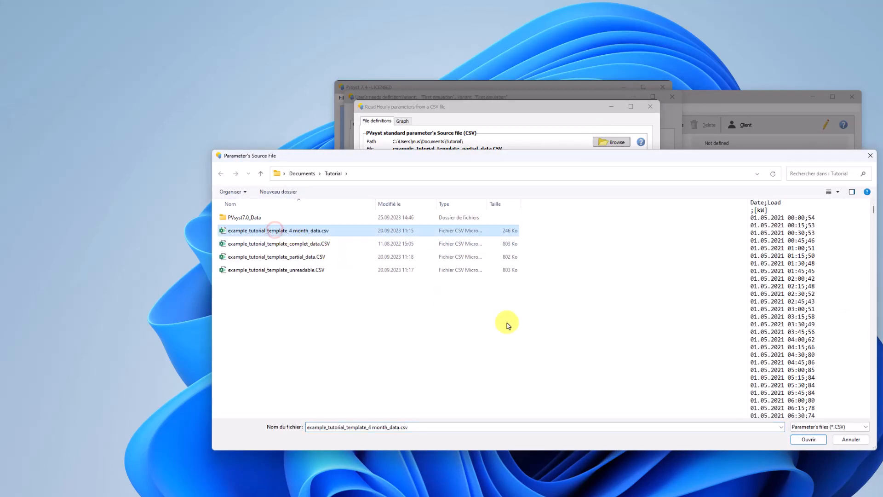
click(807, 438)
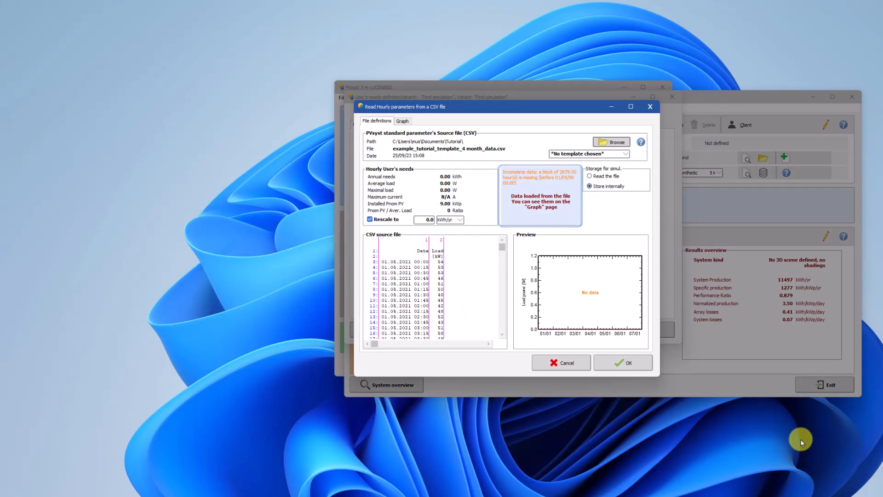
click(623, 362)
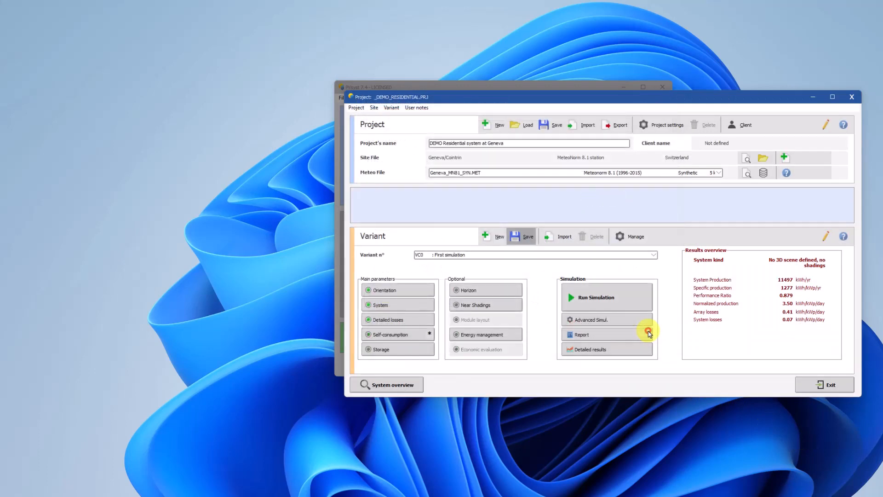
Run the advanced simulation from 01.05.1990 up to 01.08.1990, covering May through August.
click(591, 319)
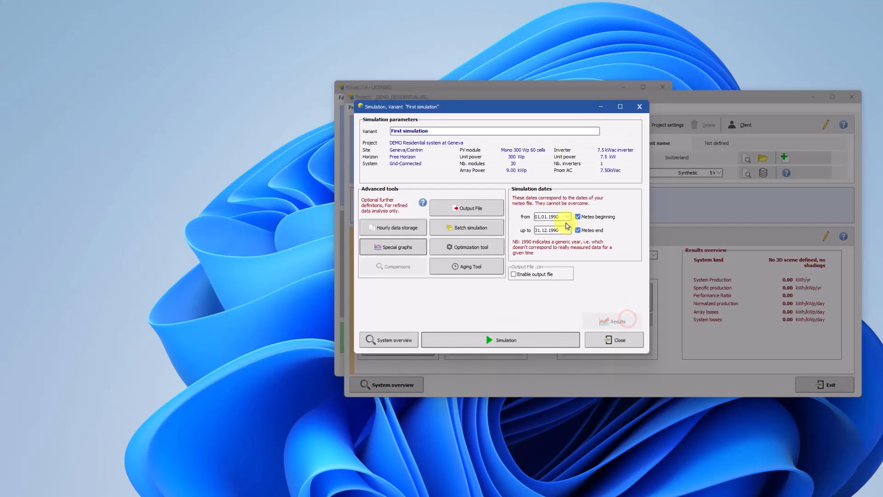
click(567, 217)
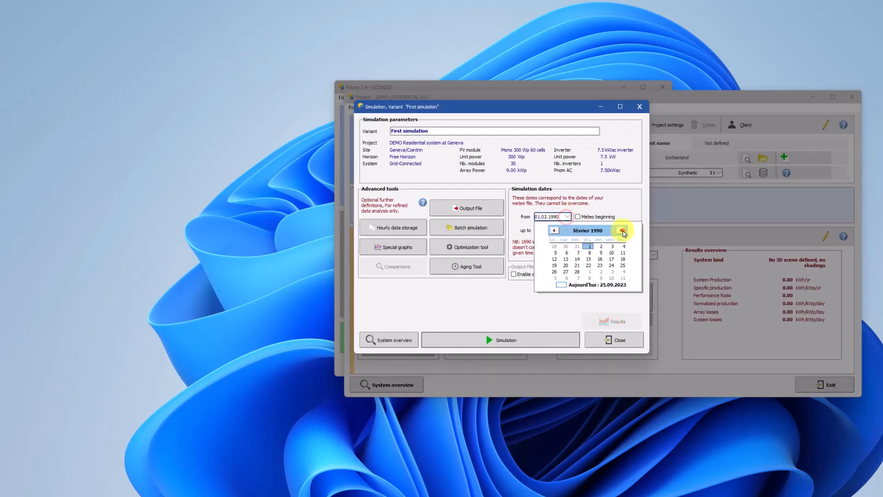
click(623, 230)
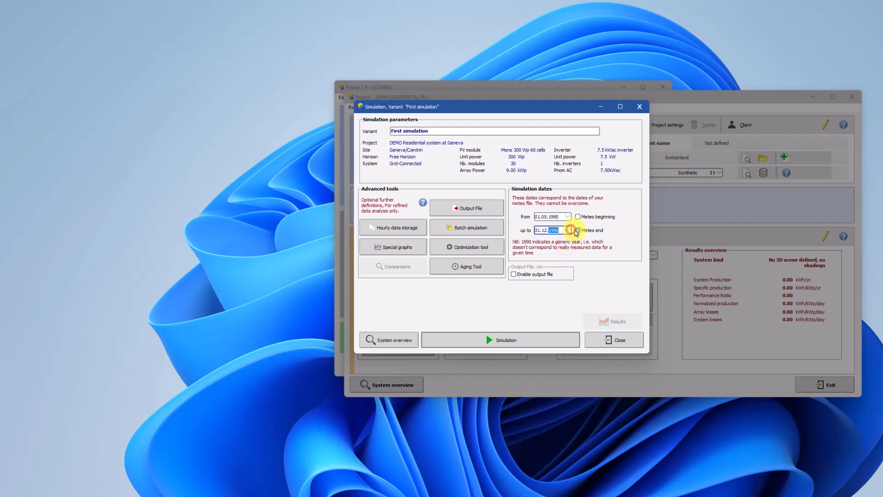
click(570, 230)
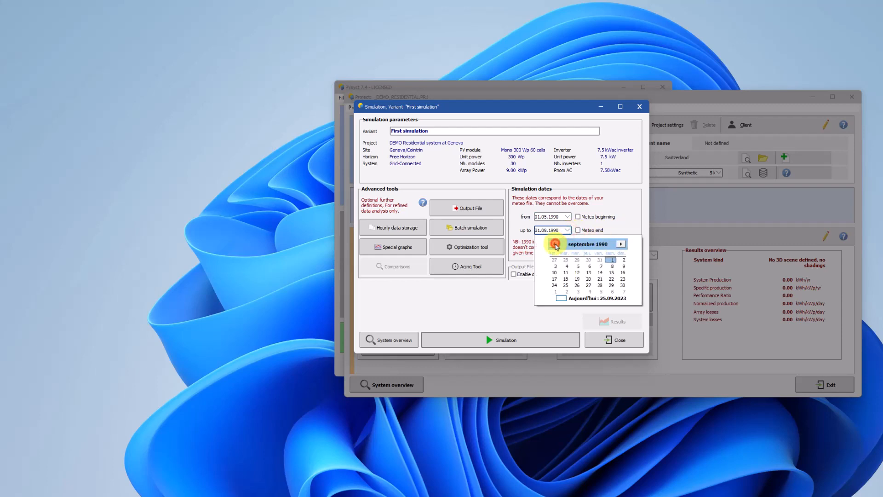
click(599, 278)
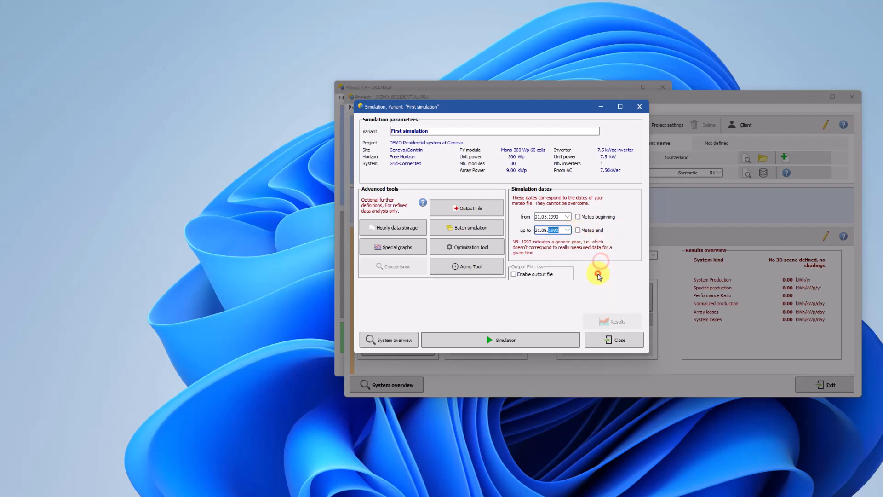
click(500, 339)
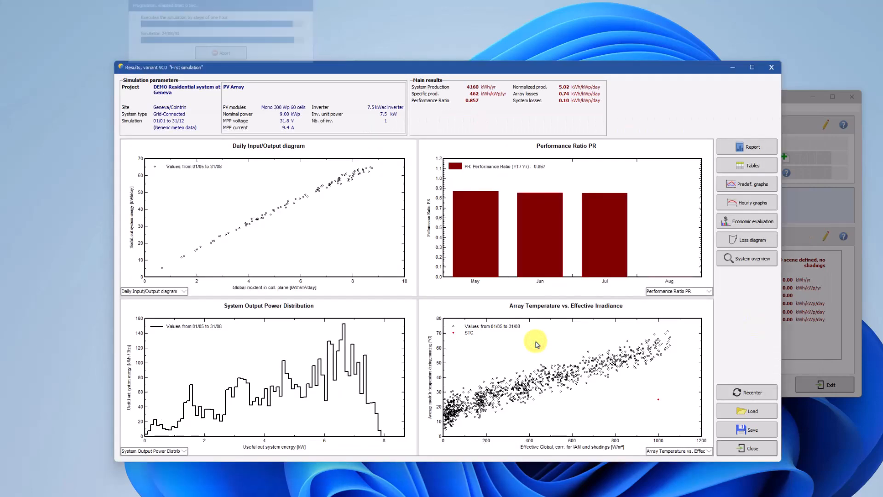